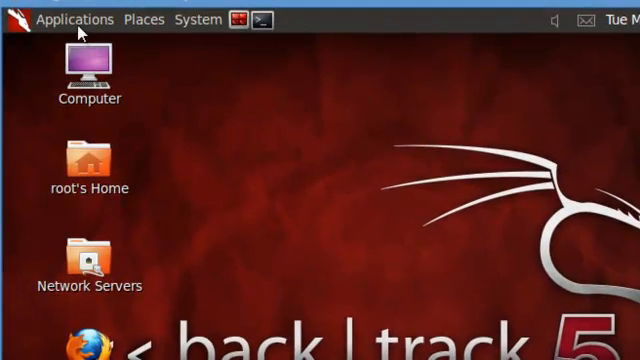
- Browse Places and System menus, view GNOME version info, then browse Applications and Administration
click(143, 18)
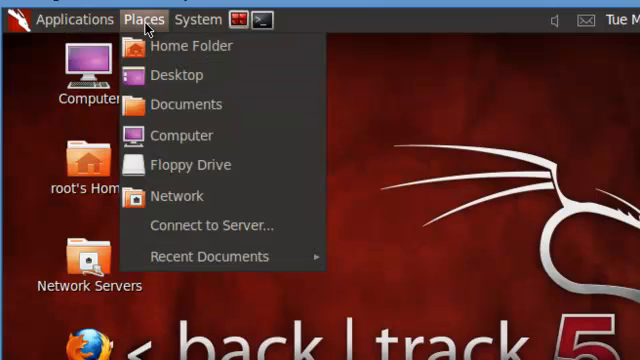
click(198, 19)
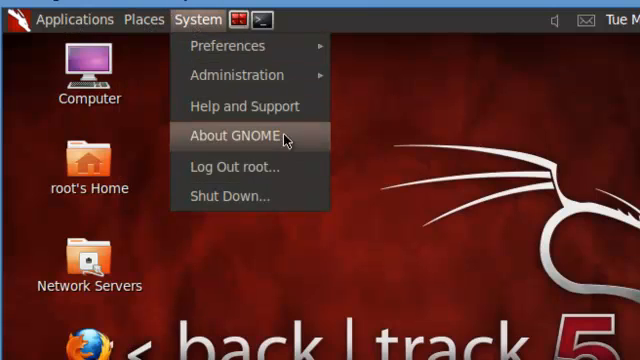
click(231, 134)
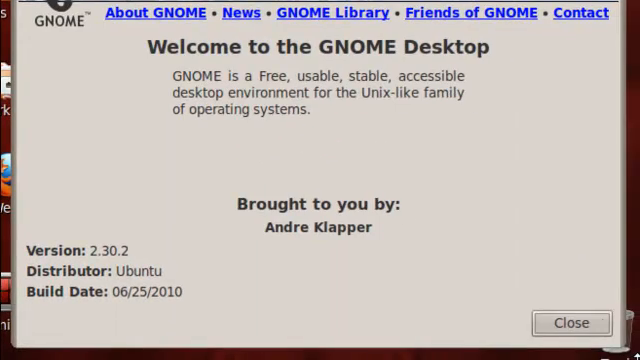
click(570, 323)
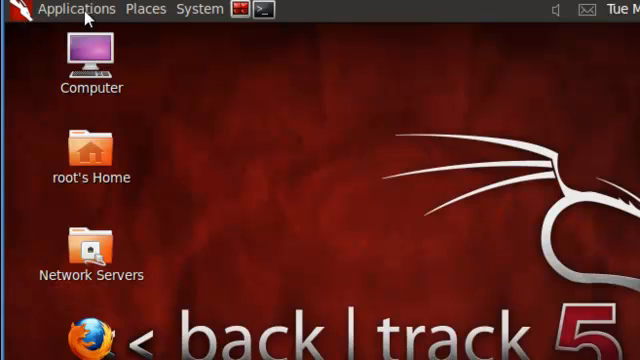
click(76, 8)
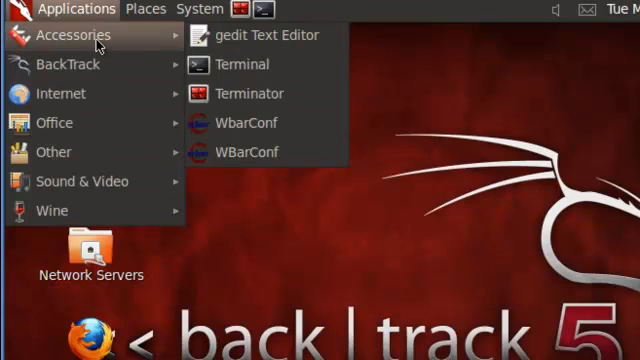
mouse_move(65, 64)
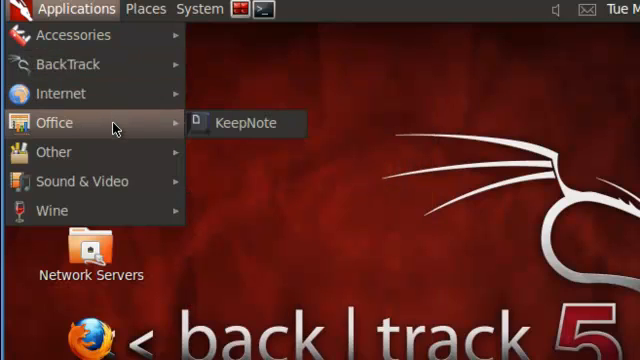
mouse_move(82, 181)
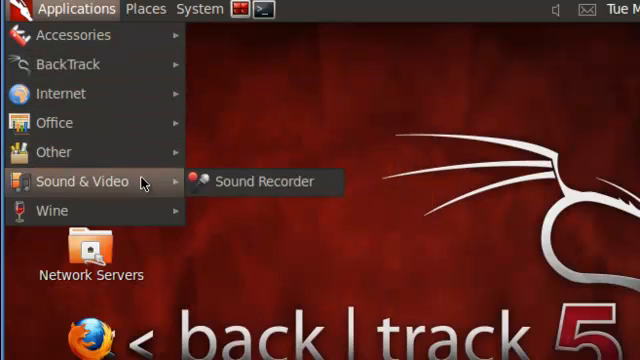
click(200, 9)
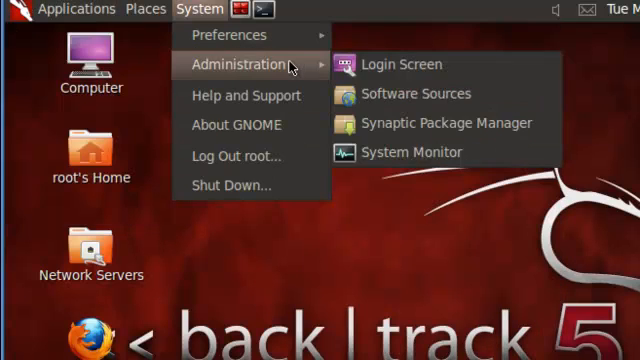
mouse_move(228, 34)
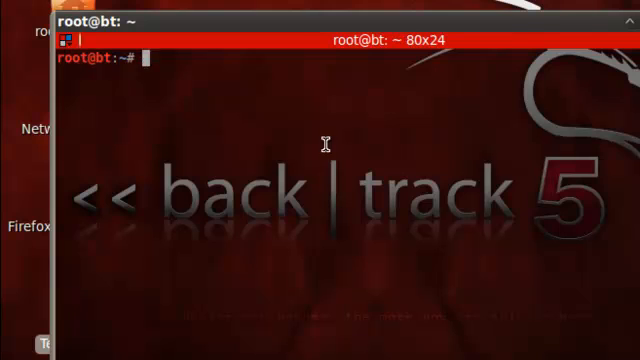
- Run 'apt-get install gconf-editor' in the Terminator root shell
text(apt-get install)
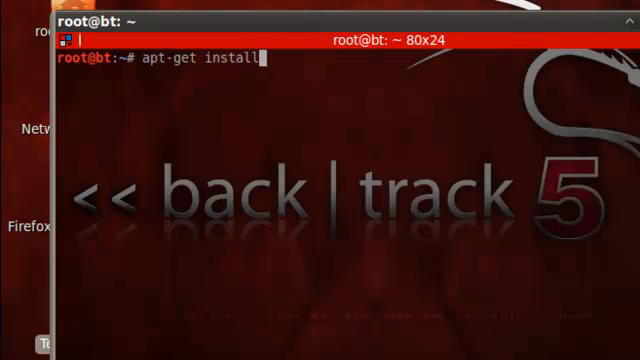
text(gcon)
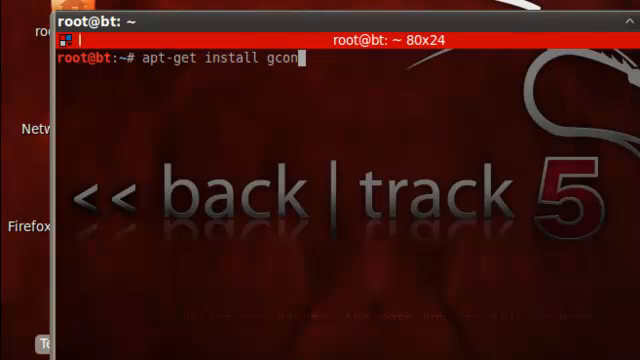
text(f-editor)
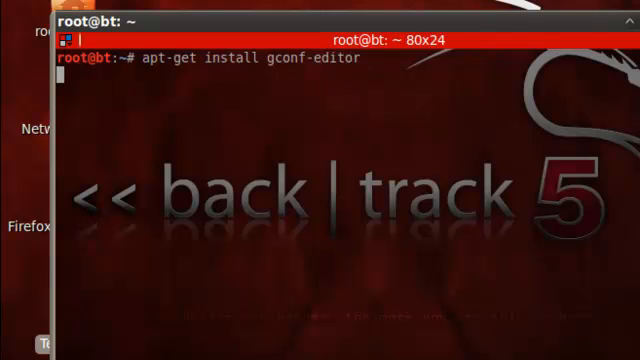
key(Return)
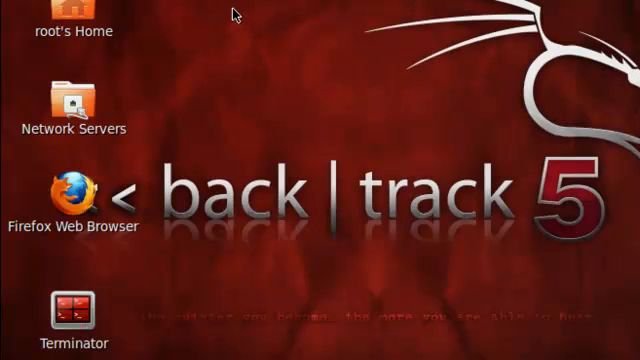
mouse_move(376, 155)
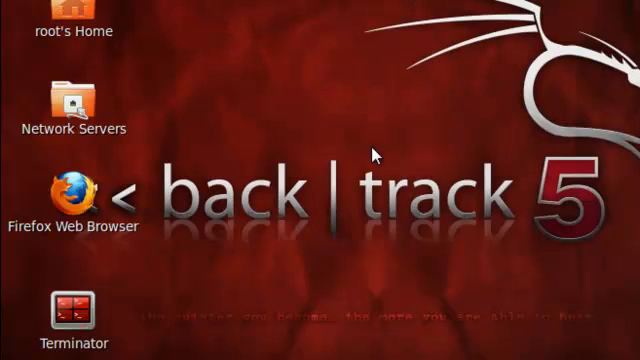
mouse_move(373, 147)
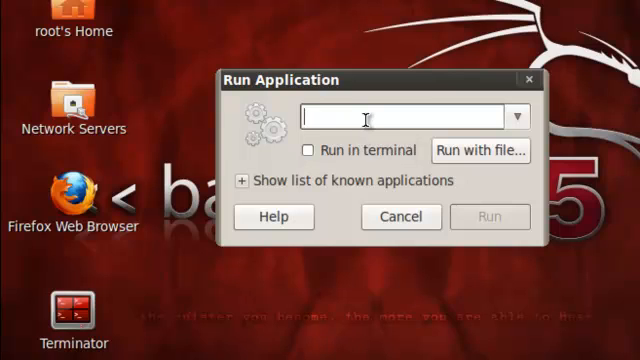
- Launch 'gconf-editor' from the Run Application dialog
text(gconf)
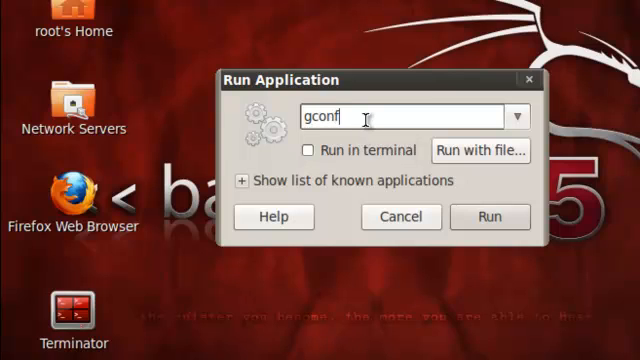
text(-)
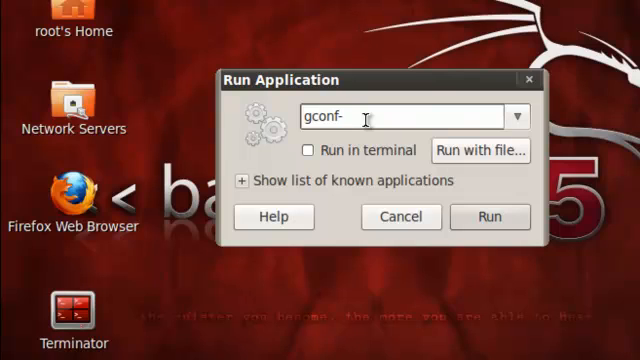
text(editor)
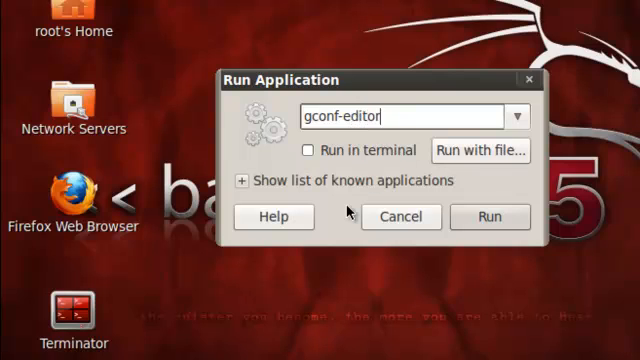
click(488, 216)
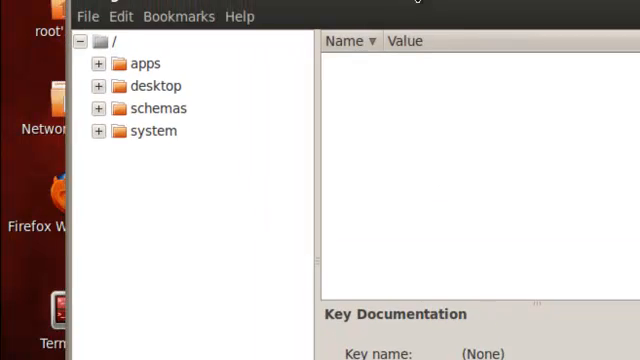
- Expand apps, browse nautilus, then expand metacity and select its general folder
click(99, 63)
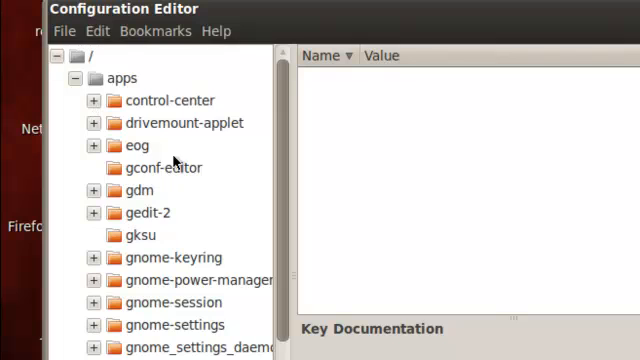
scroll(down, 3)
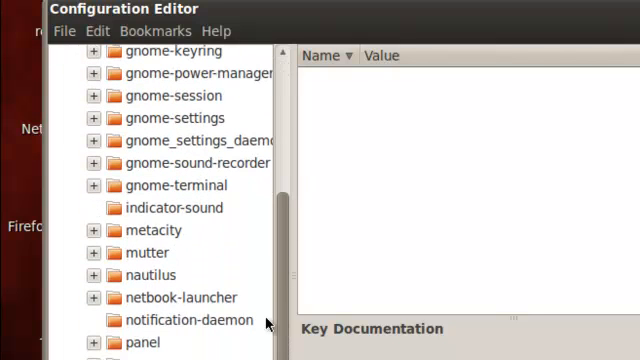
click(92, 274)
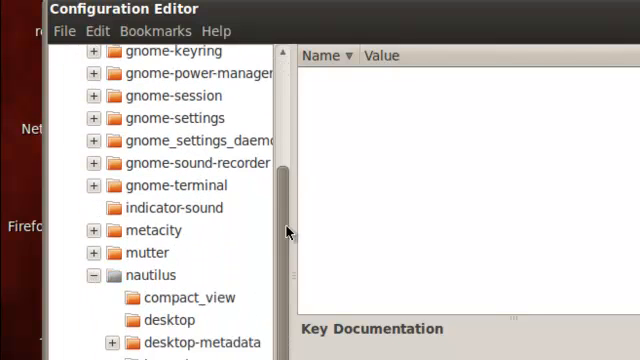
scroll(down, 3)
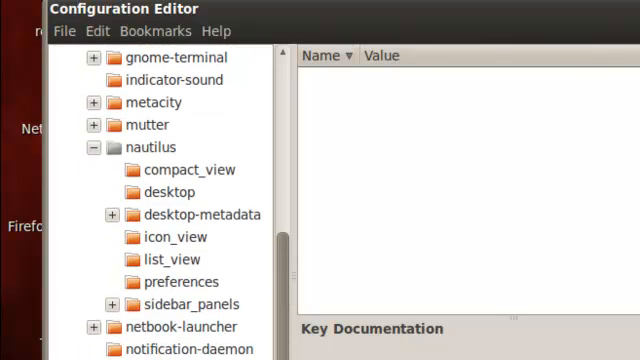
mouse_move(130, 147)
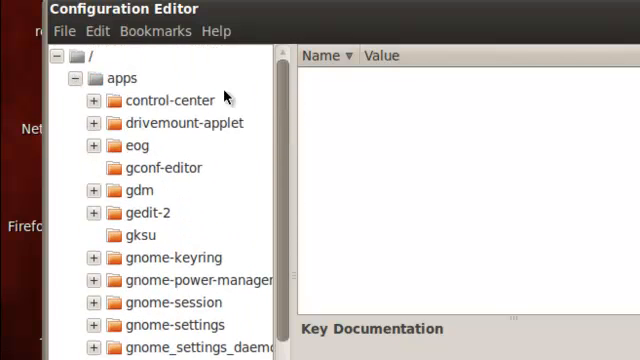
scroll(down, 3)
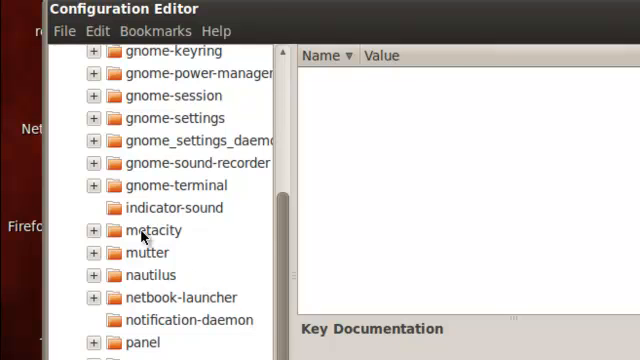
click(93, 230)
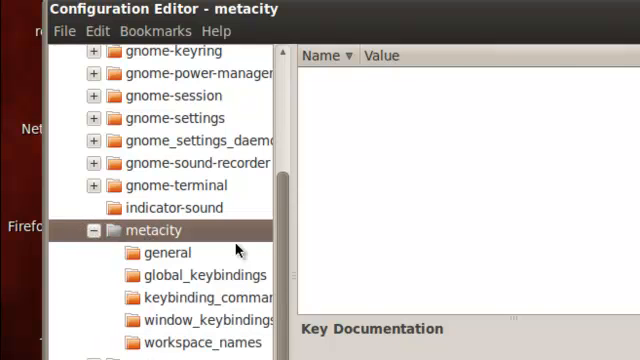
click(167, 252)
text(:maximize,minimize,close)
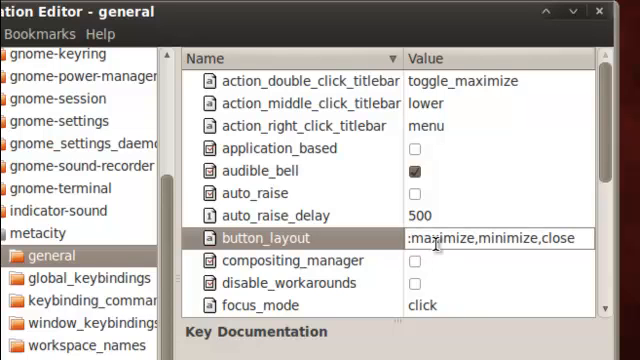
- Edit metacity's button_layout value to ':minimize,maximize,close' and commit it
click(413, 237)
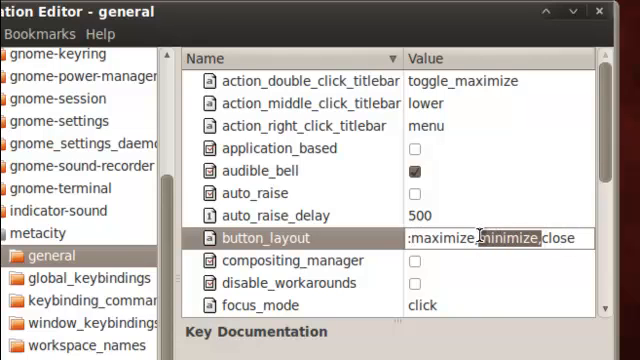
click(540, 238)
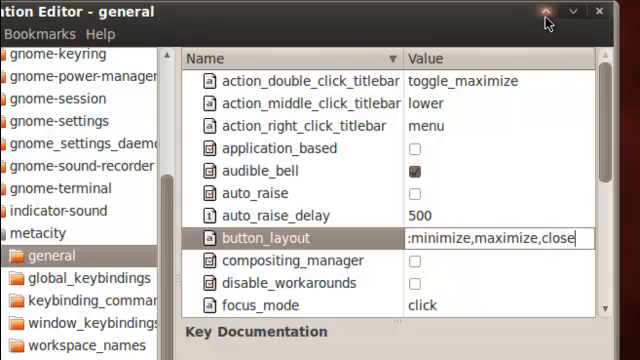
mouse_move(573, 11)
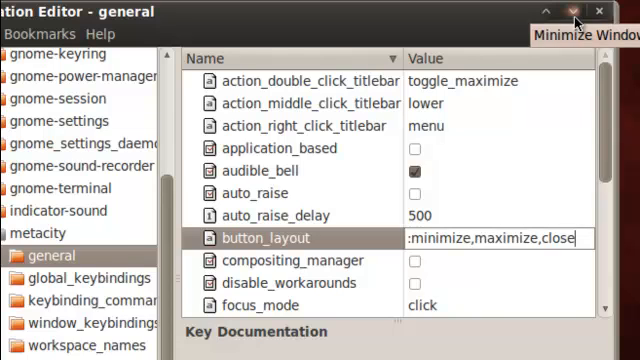
mouse_move(599, 11)
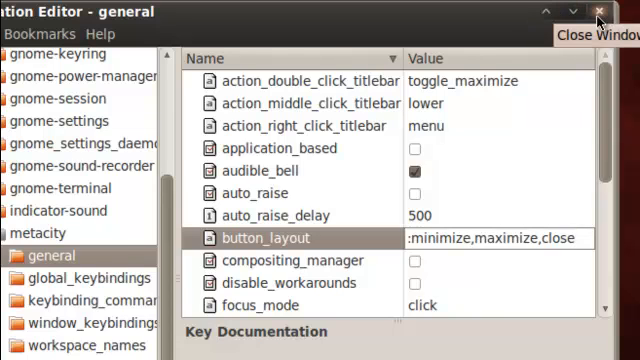
click(257, 305)
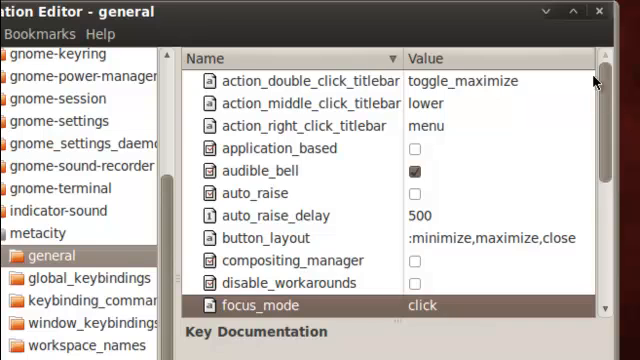
scroll(down, 3)
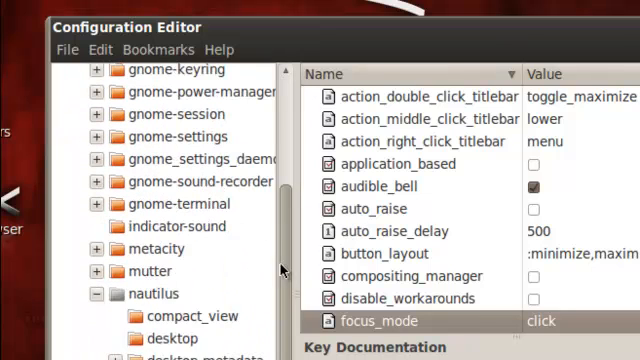
- Open nautilus desktop keys, keep computer_icon_visible on, then close gconf-editor
click(171, 251)
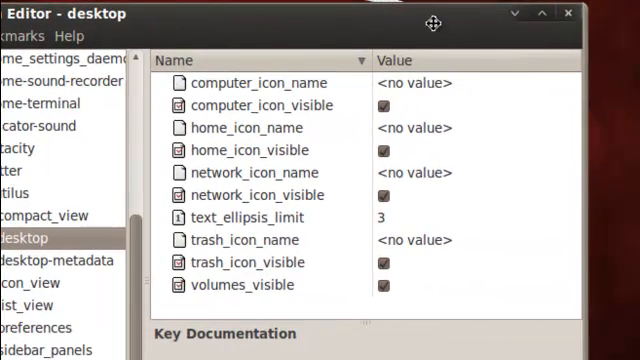
click(386, 105)
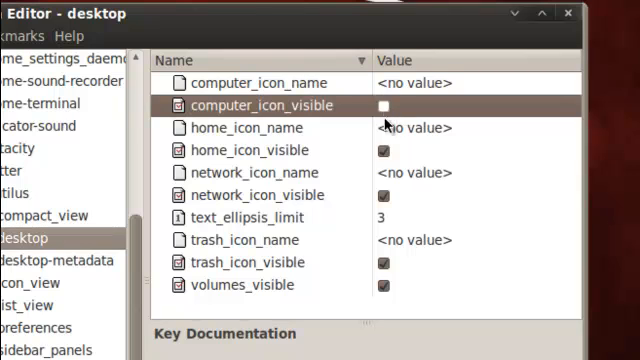
click(382, 105)
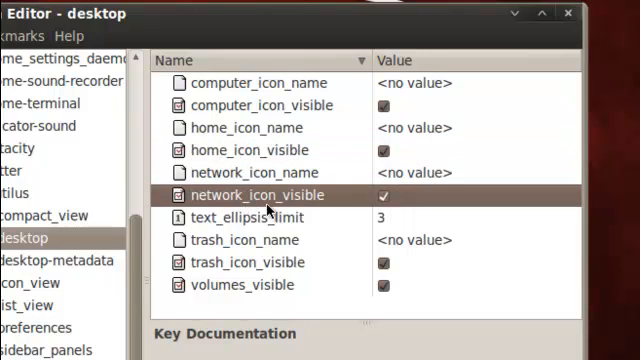
click(247, 262)
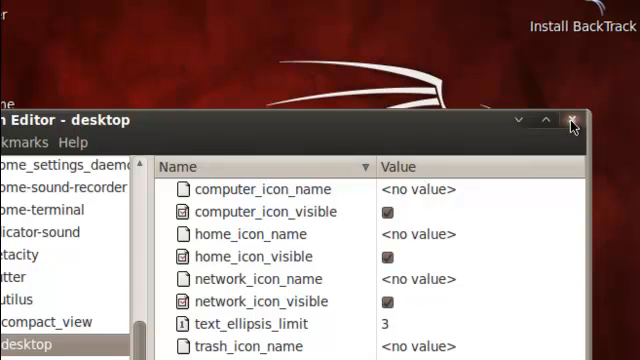
click(573, 124)
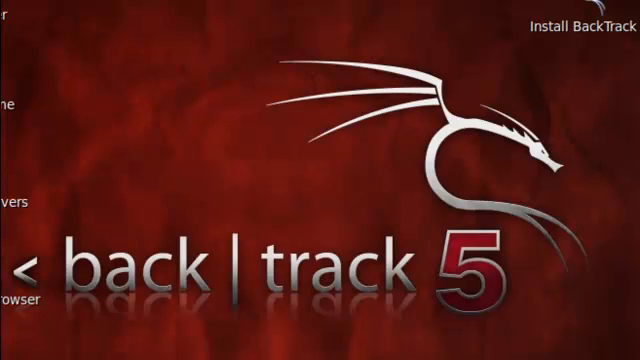